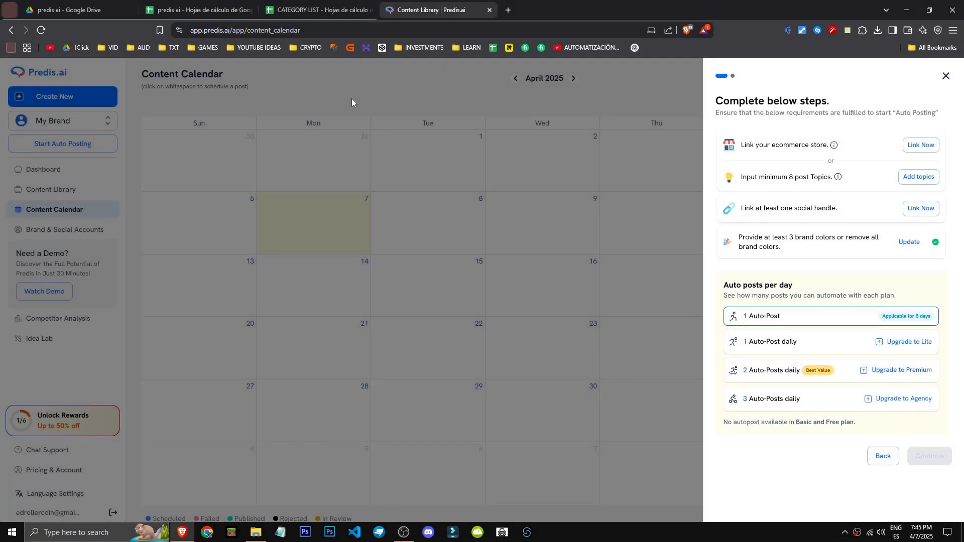
- Close the 'Complete below steps' auto-posting panel to reveal the April 2025 calendar
left_click(945, 76)
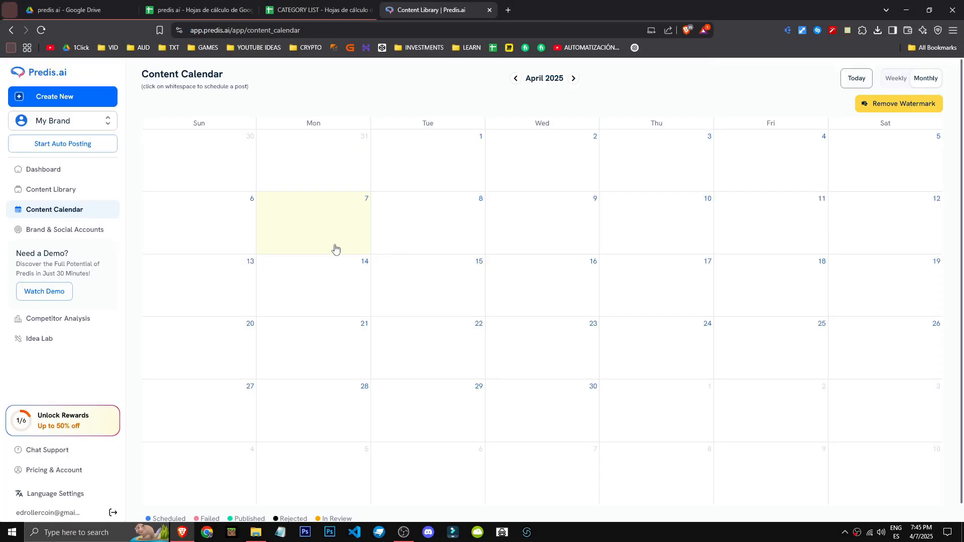
mouse_move(62, 421)
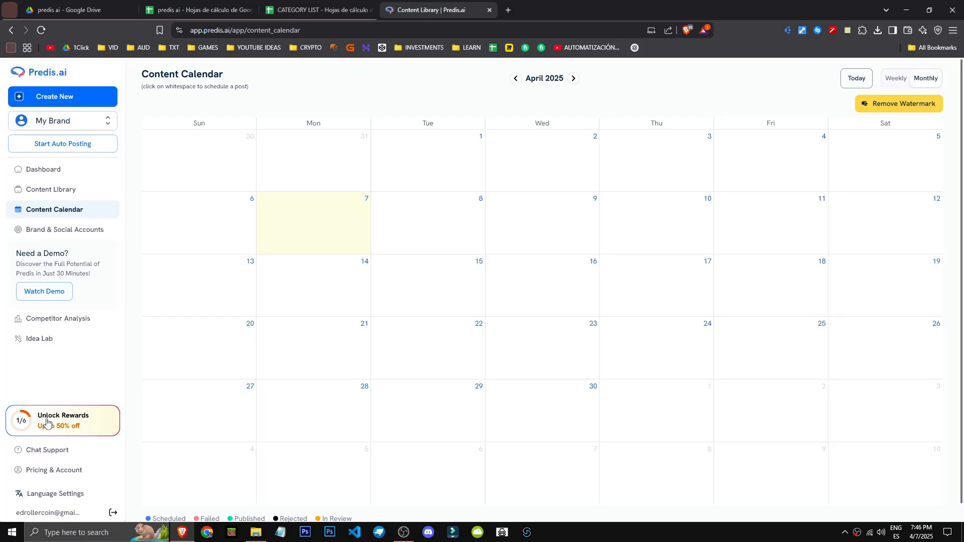
mouse_move(82, 271)
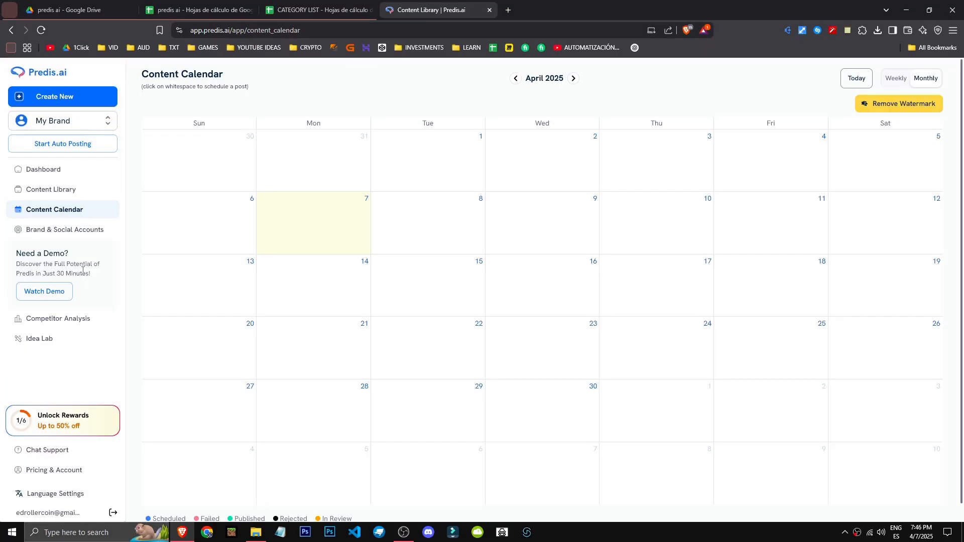
- Go from Unlock Rewards to the Rewards section offering 5 extra posts per invited friend
left_click(62, 421)
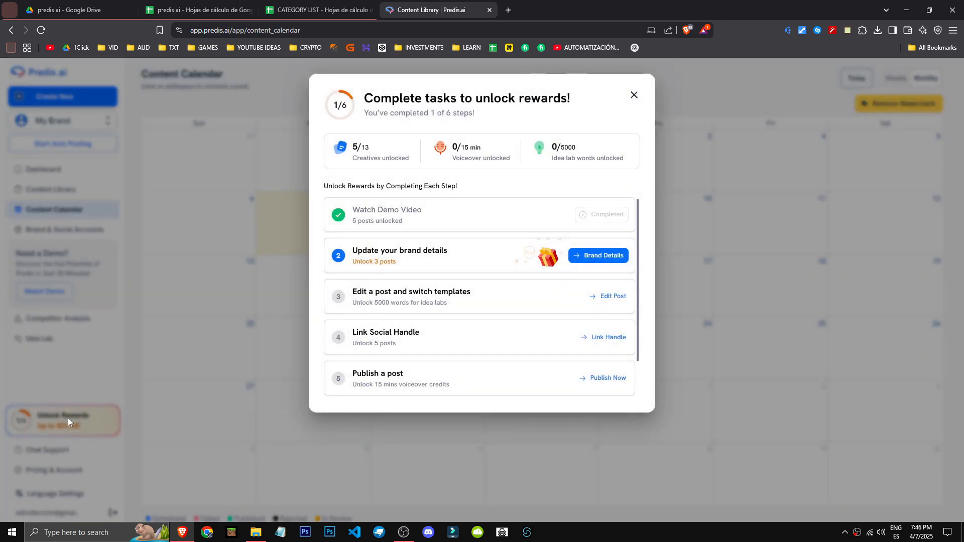
scroll("down", 3)
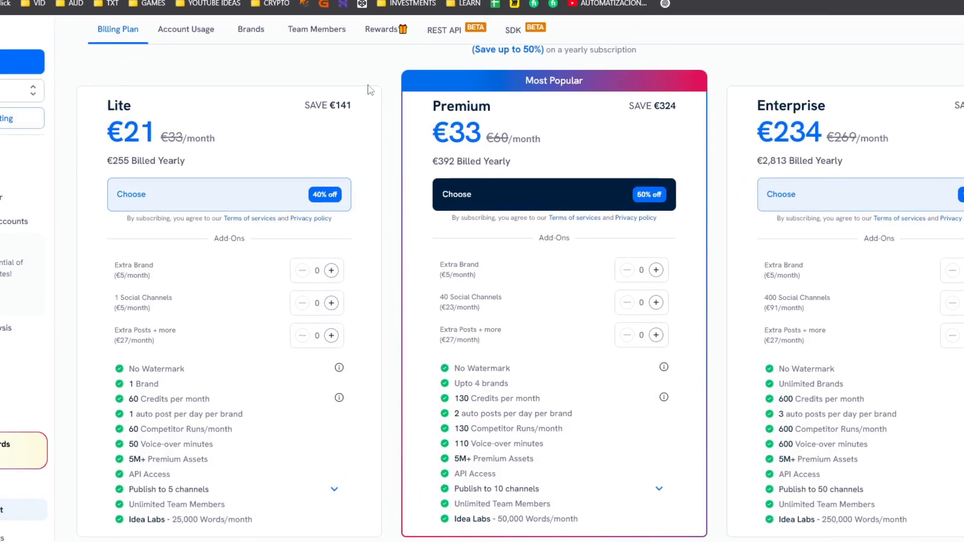
left_click(381, 29)
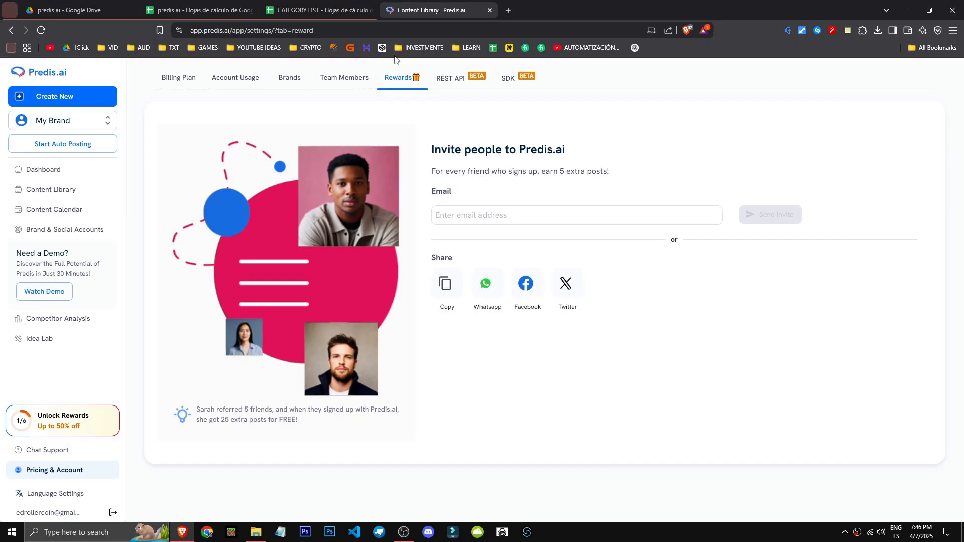
mouse_move(480, 247)
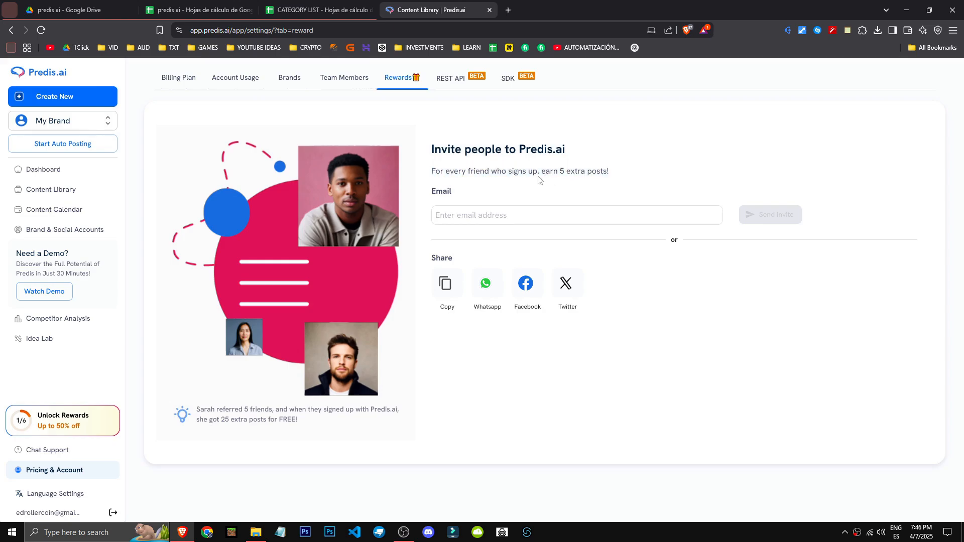
mouse_move(179, 77)
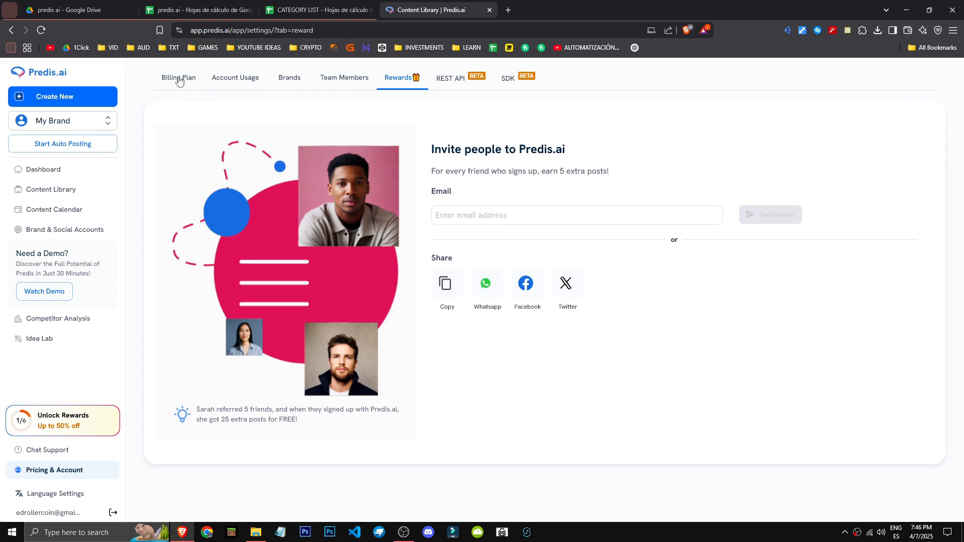
- Show the Billing Plan tab with Lite €35, Premium €65 and Enterprise €276 monthly
left_click(178, 77)
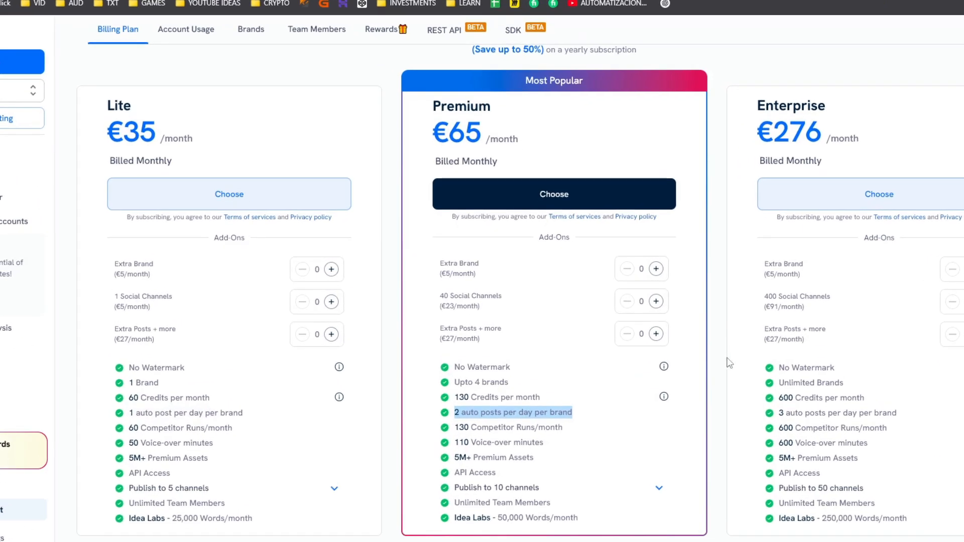
mouse_move(780, 413)
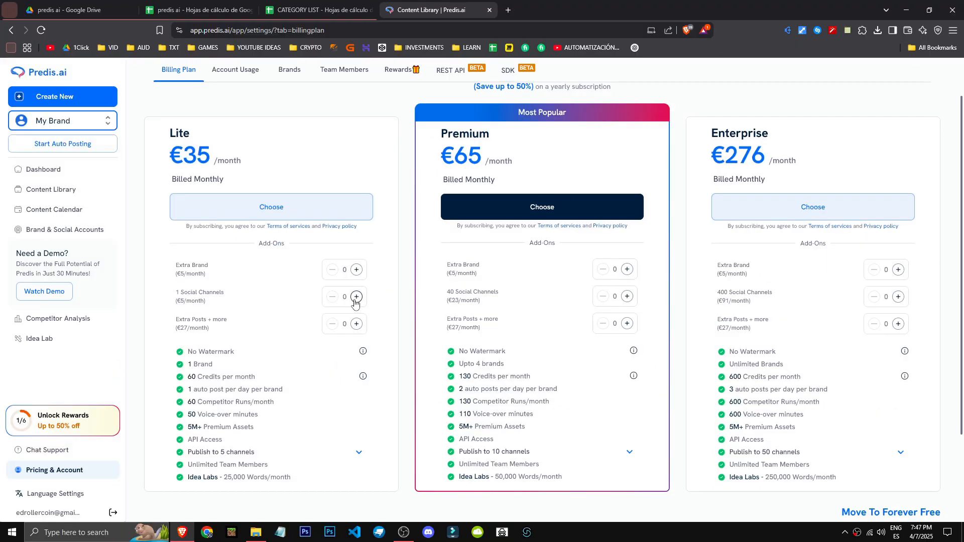
left_click(356, 297)
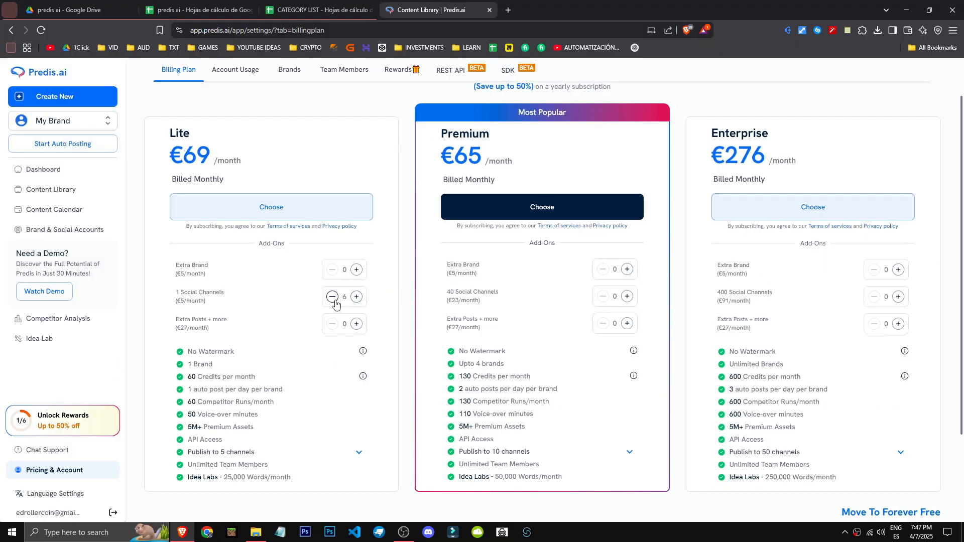
left_click(332, 296)
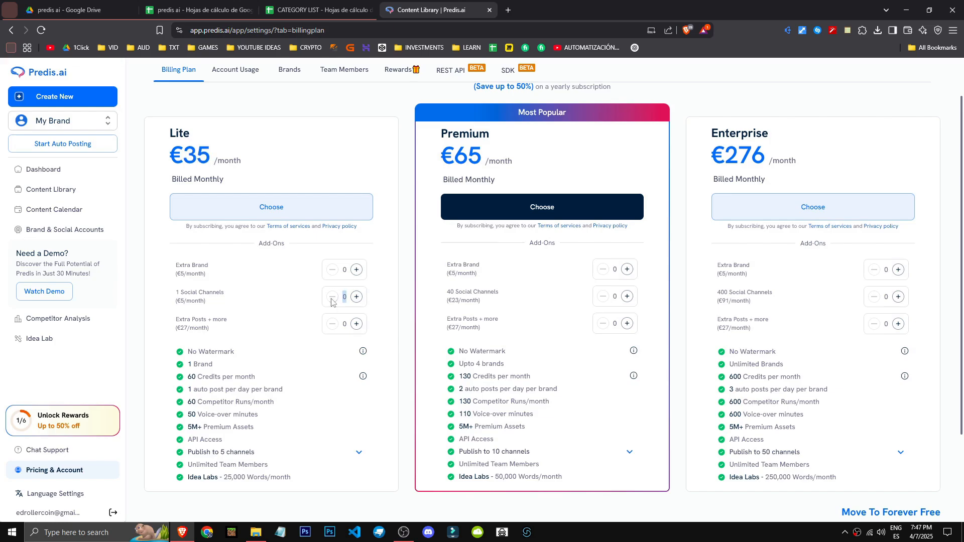
left_click(356, 323)
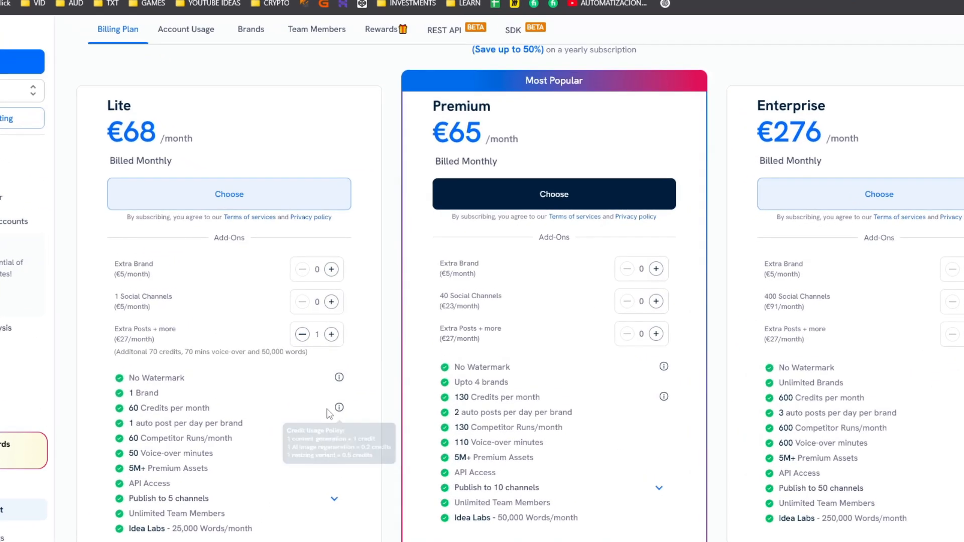
mouse_move(339, 408)
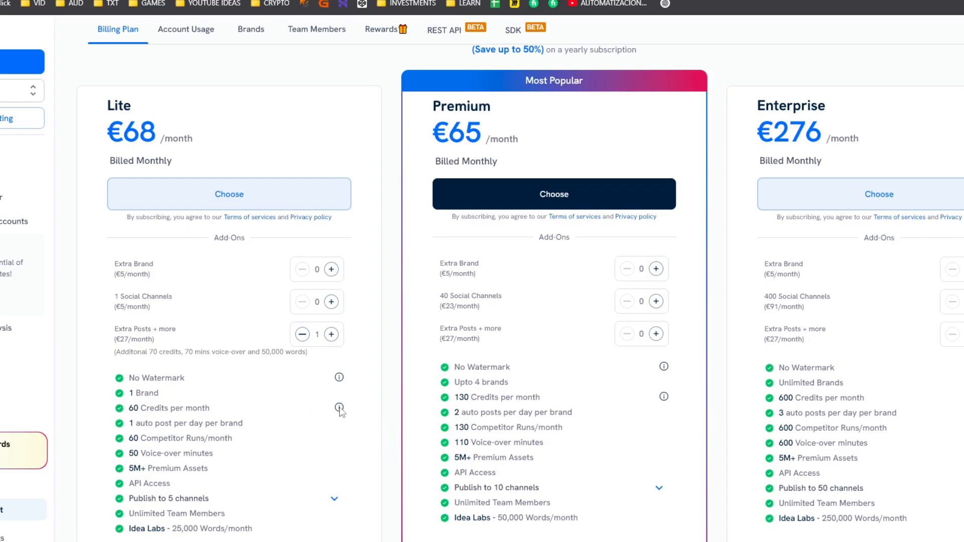
mouse_move(363, 386)
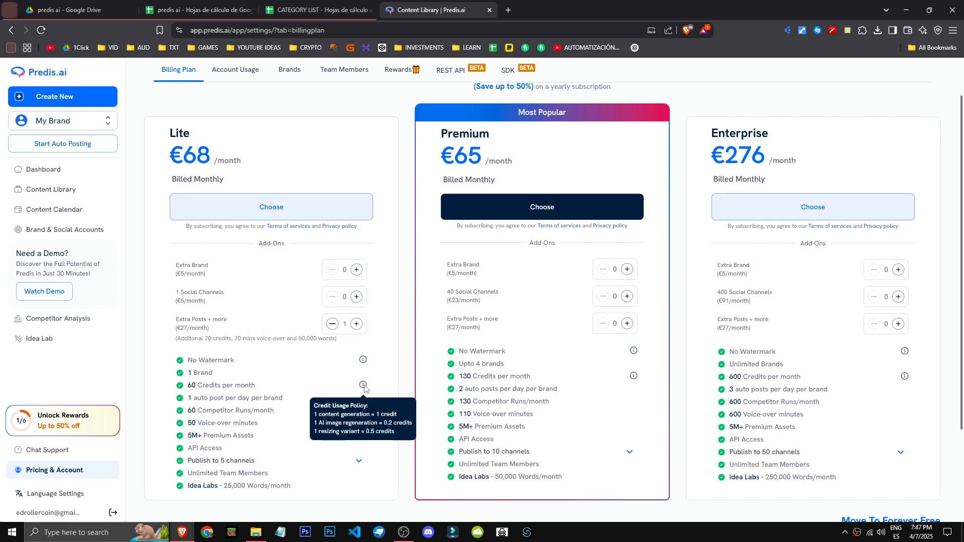
mouse_move(332, 324)
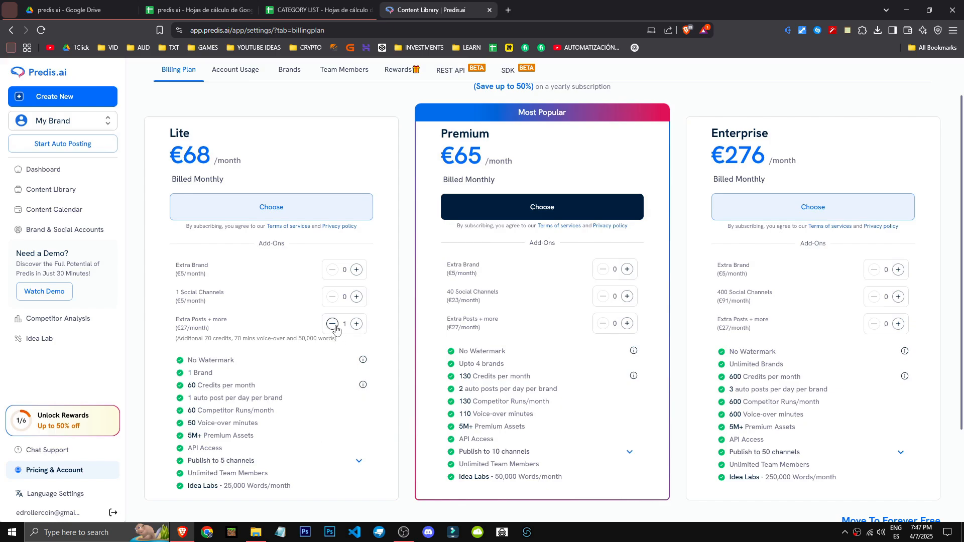
left_click(332, 324)
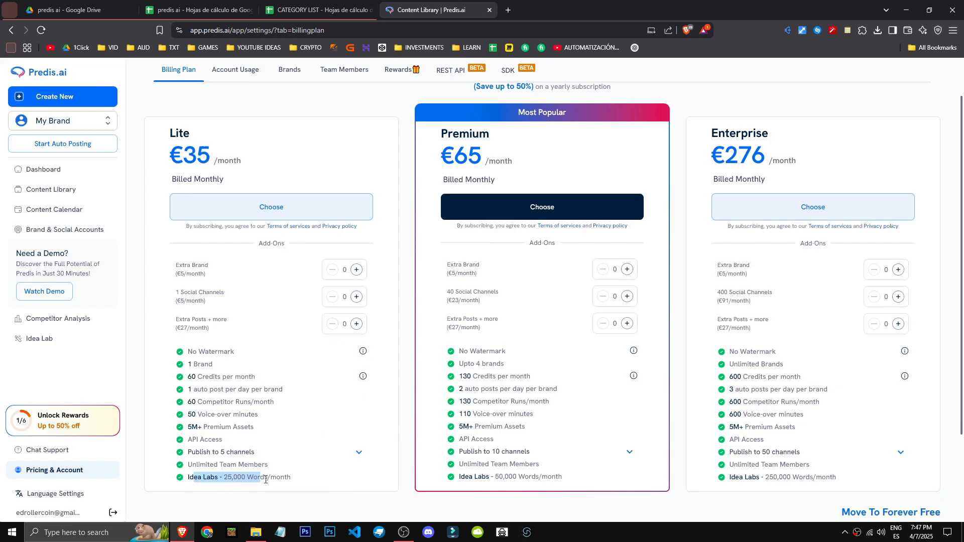
mouse_move(316, 470)
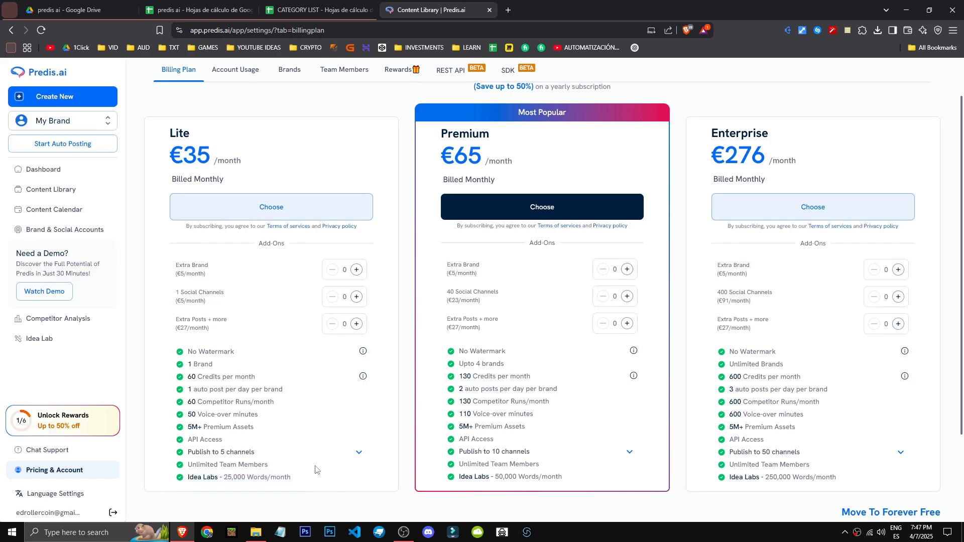
double_click(222, 414)
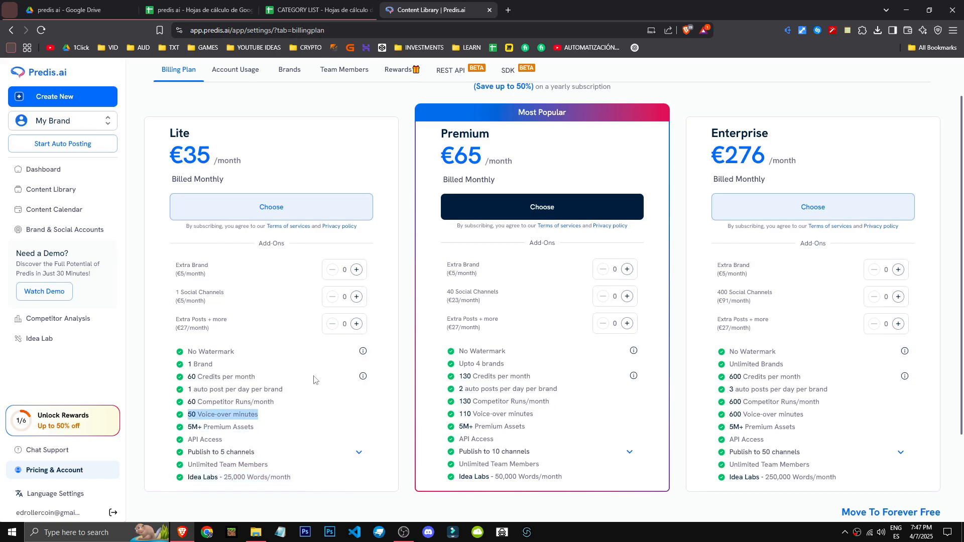